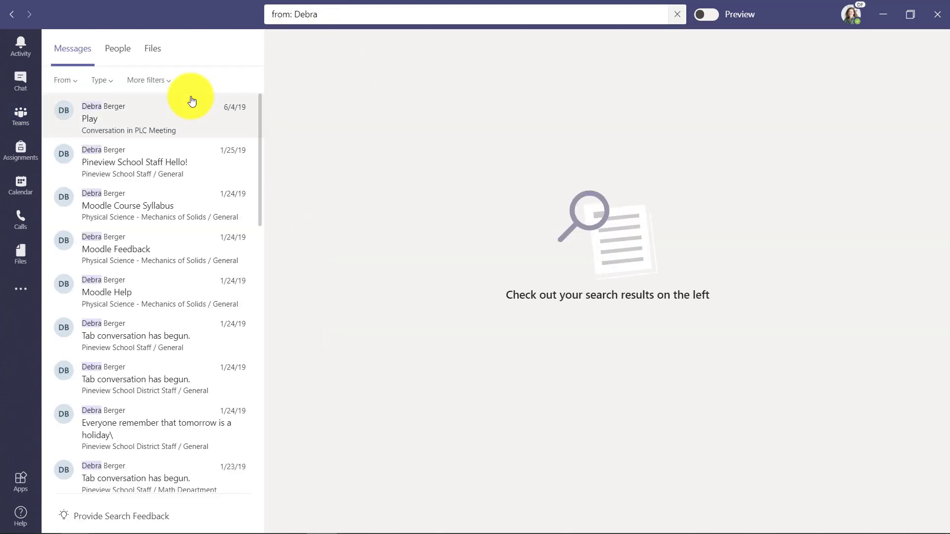
- Search Teams for messages 'to: Arden' sent today
{"action": "scroll", "scroll_direction": "down", "scroll_amount": 3}
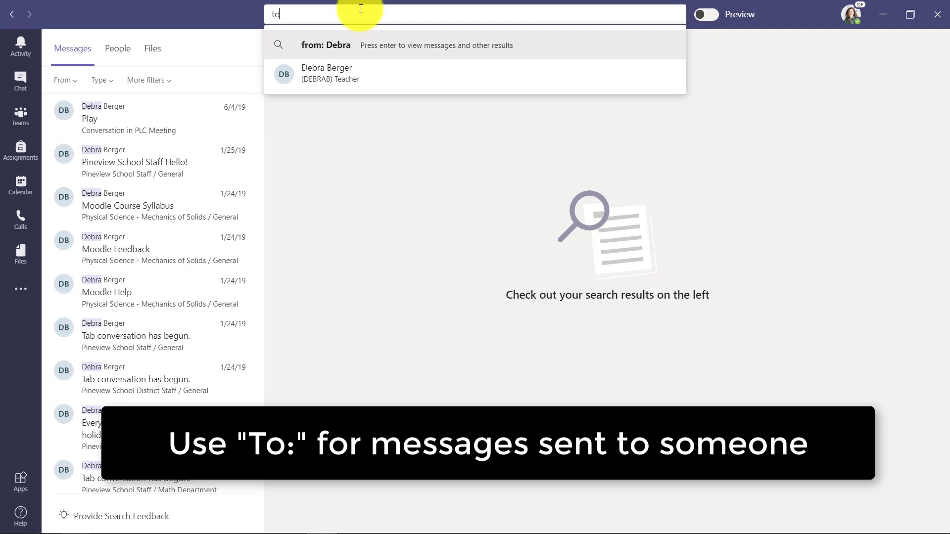
{"action": "type", "text": "to: Arden"}
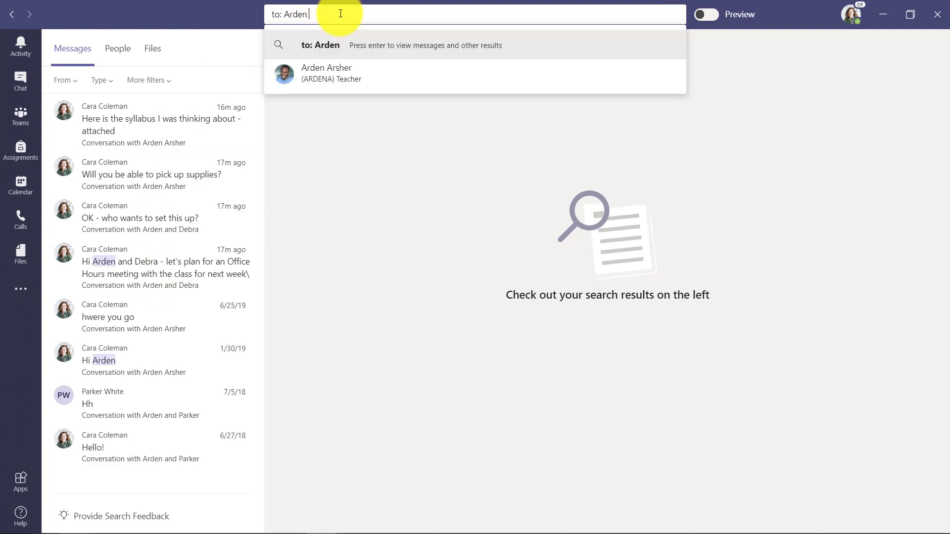
{"action": "type", "text": "sent:"}
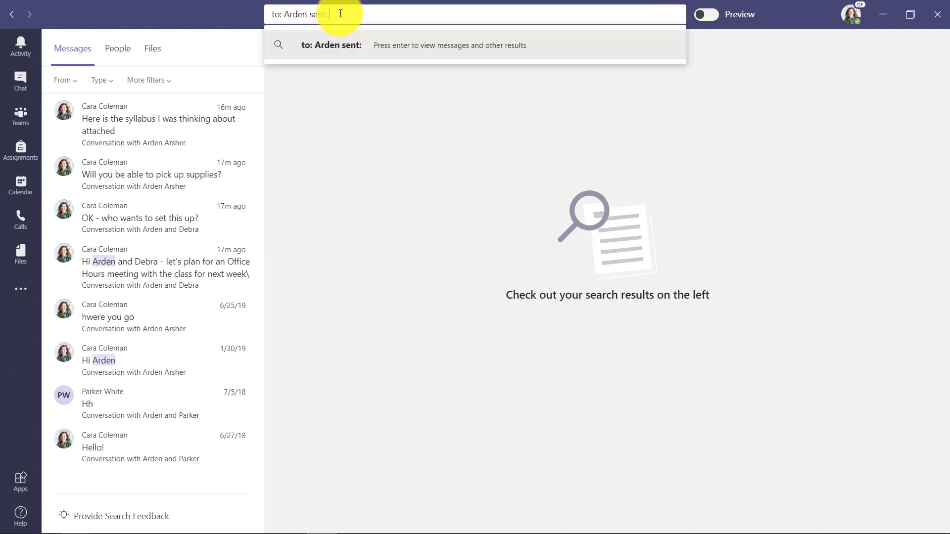
{"action": "type", "text": "today"}
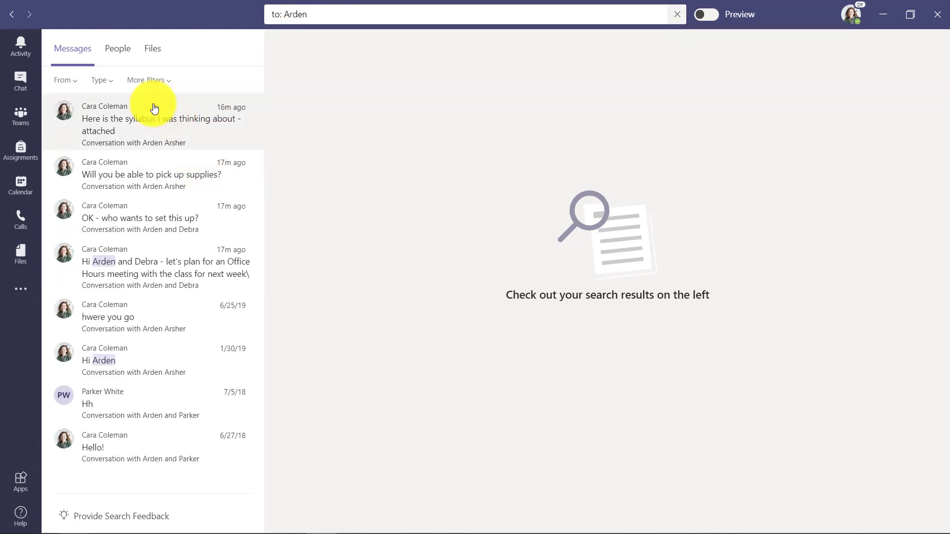
{"action": "mouse_move", "coordinate": [208, 77]}
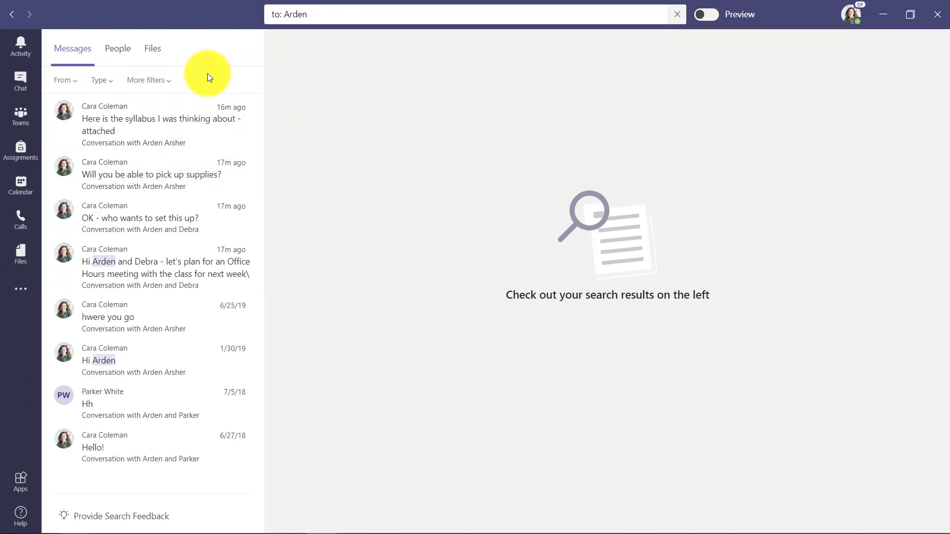
{"action": "mouse_move", "coordinate": [100, 80]}
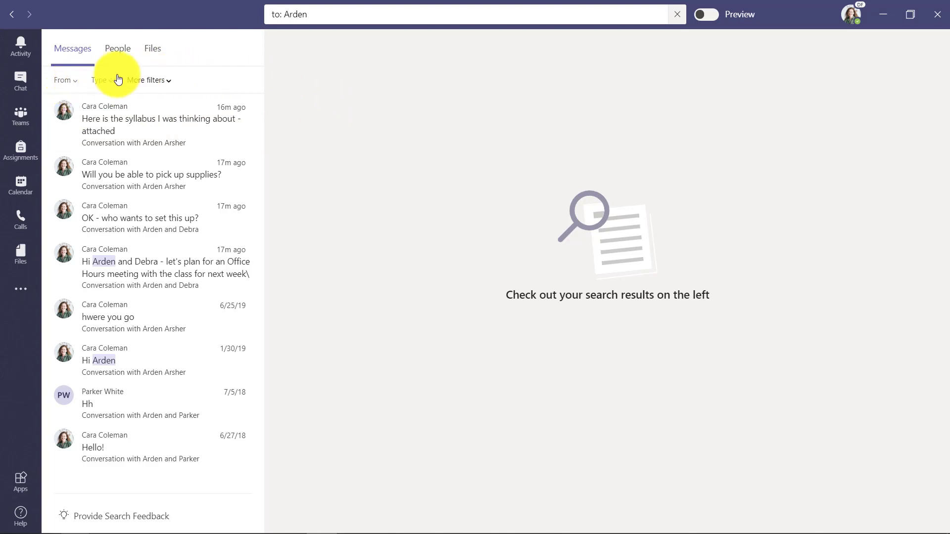
- Limit the Arden search results to Chat messages, then switch the type back to All
{"action": "left_click", "coordinate": [62, 79]}
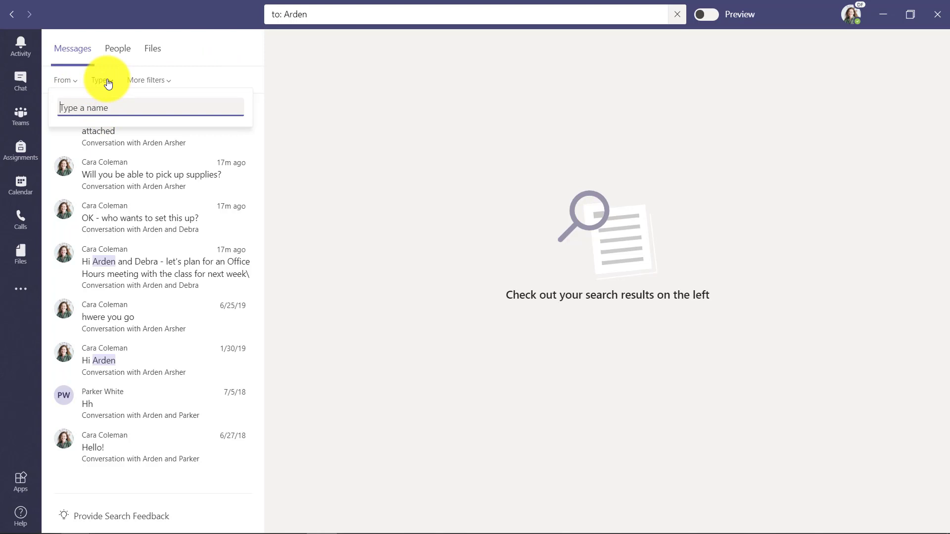
{"action": "left_click", "coordinate": [100, 79]}
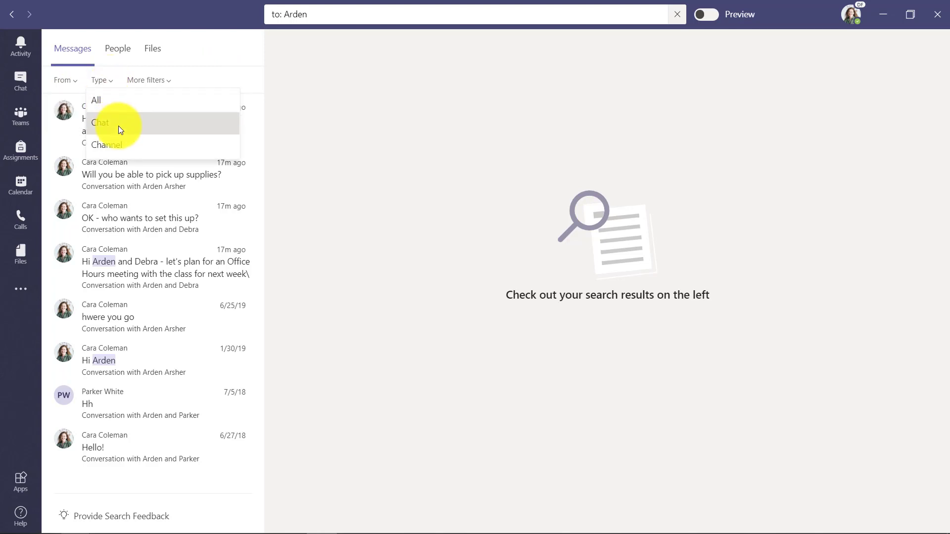
{"action": "left_click", "coordinate": [100, 122]}
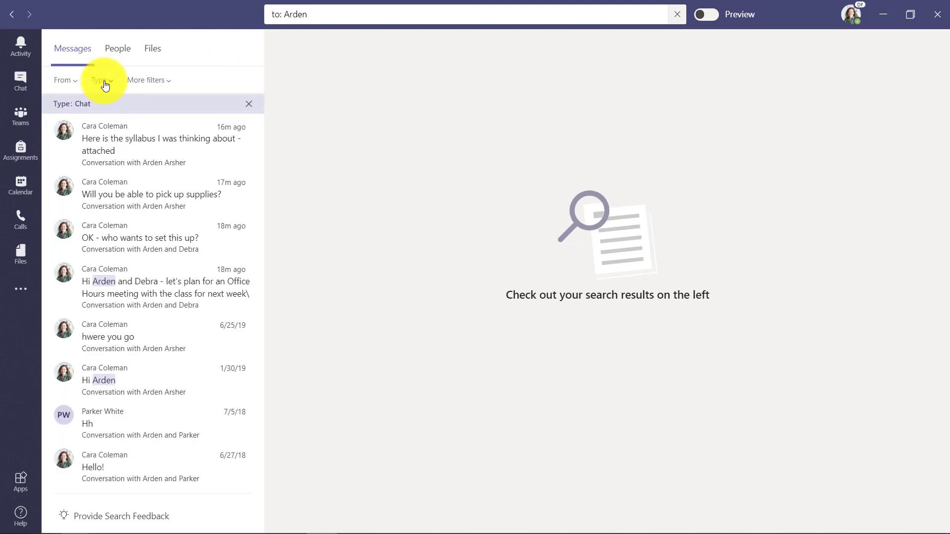
{"action": "left_click", "coordinate": [100, 79]}
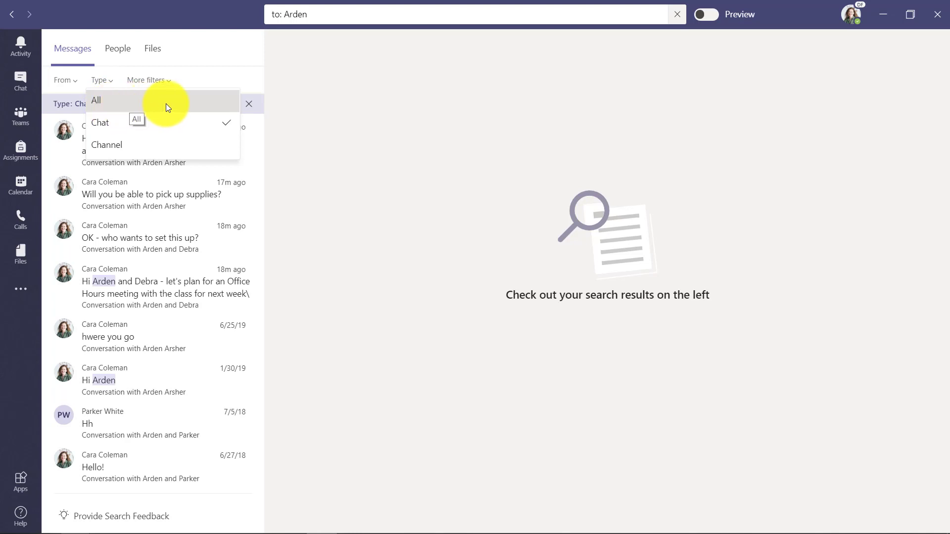
{"action": "left_click", "coordinate": [95, 100]}
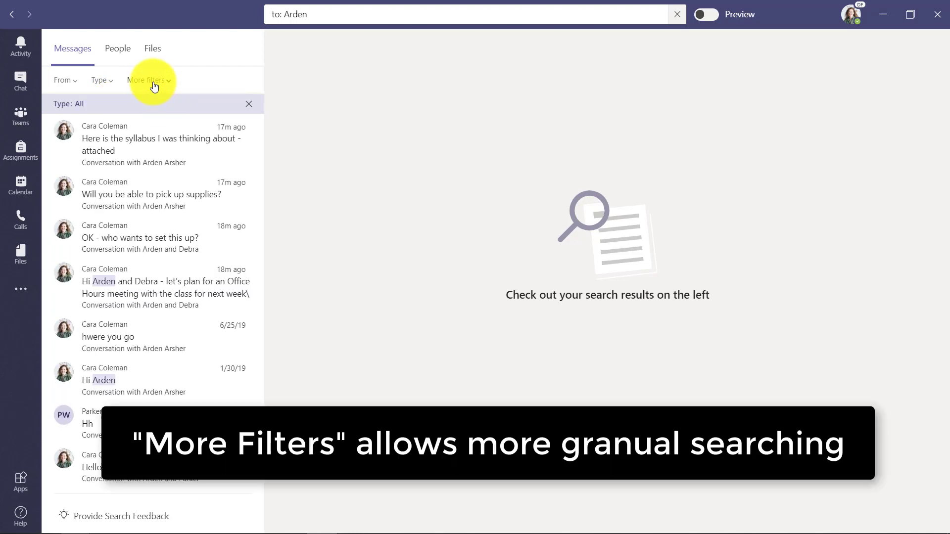
- Restrict results to messages from Today that have an attachment
{"action": "left_click", "coordinate": [146, 80]}
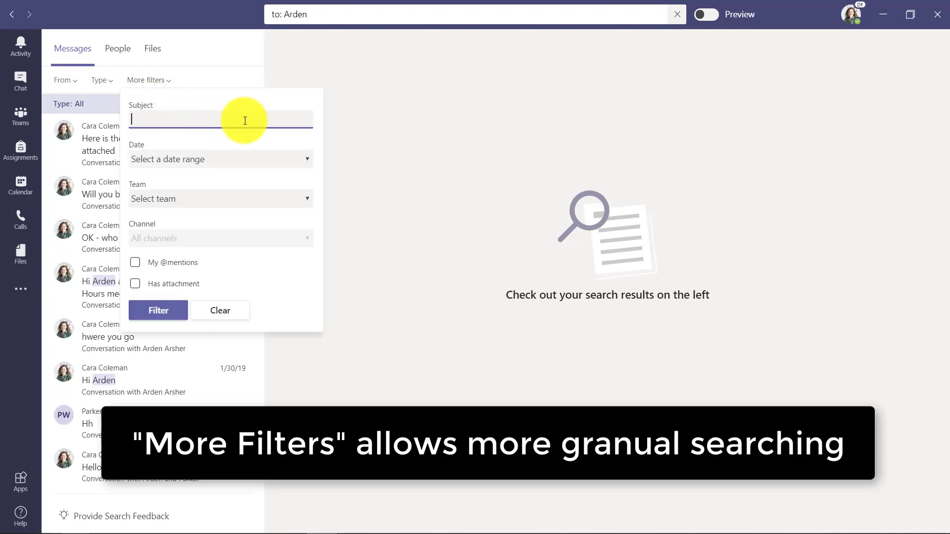
{"action": "left_click", "coordinate": [306, 159]}
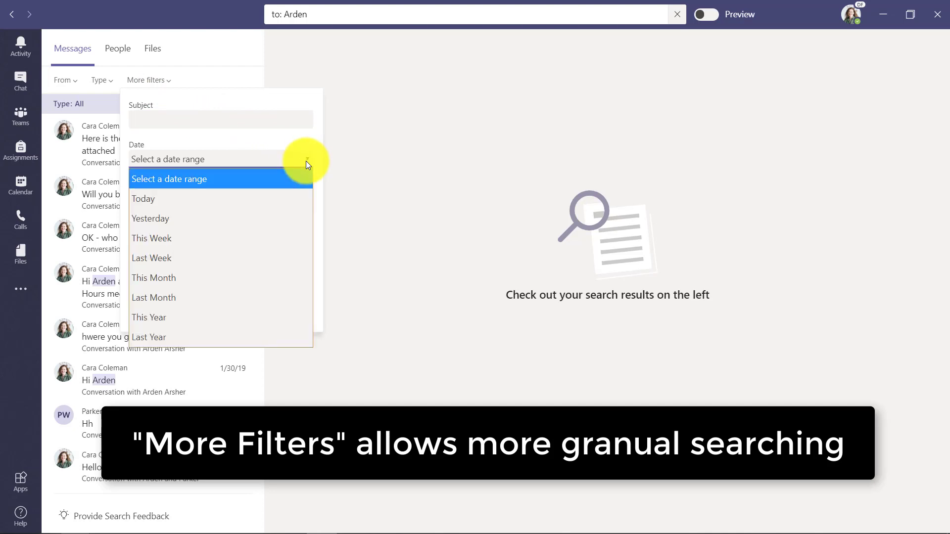
{"action": "mouse_move", "coordinate": [224, 197]}
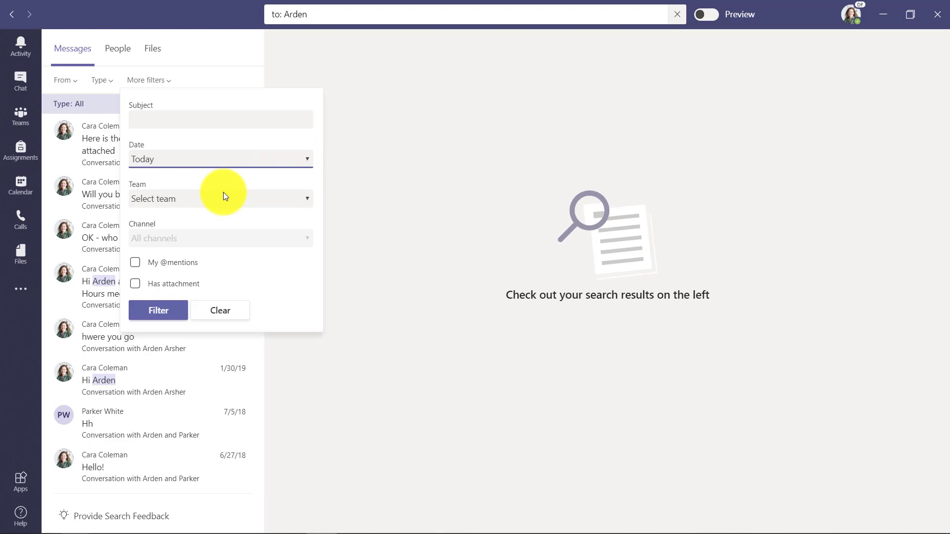
{"action": "mouse_move", "coordinate": [158, 277]}
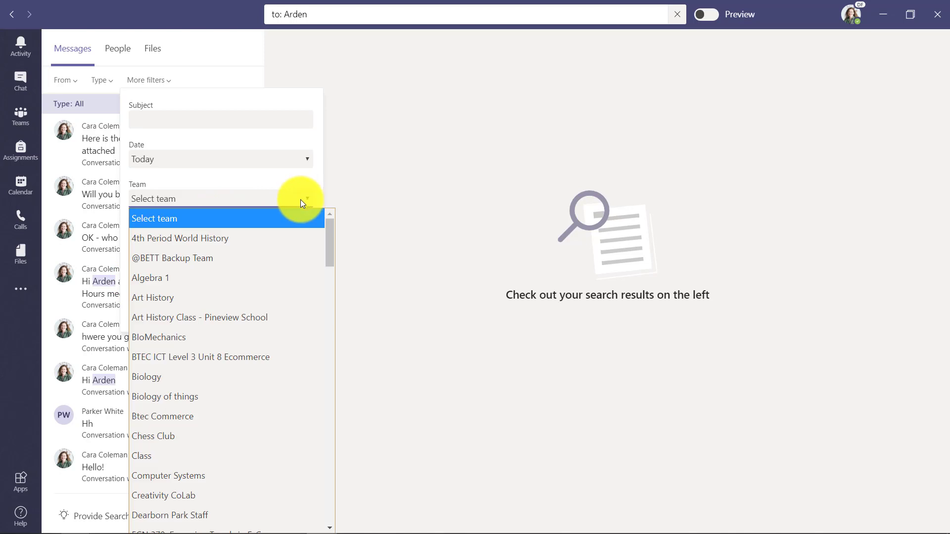
{"action": "mouse_move", "coordinate": [279, 184]}
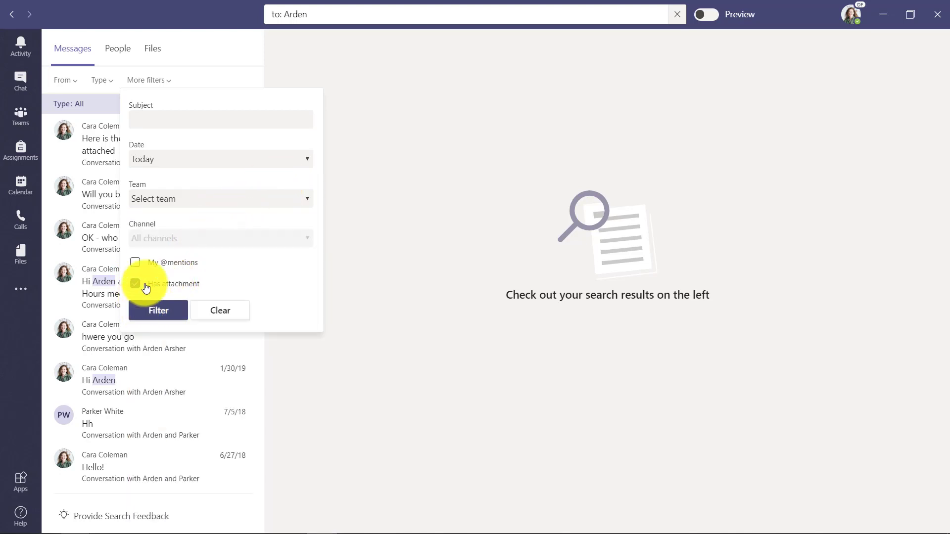
{"action": "left_click", "coordinate": [158, 311]}
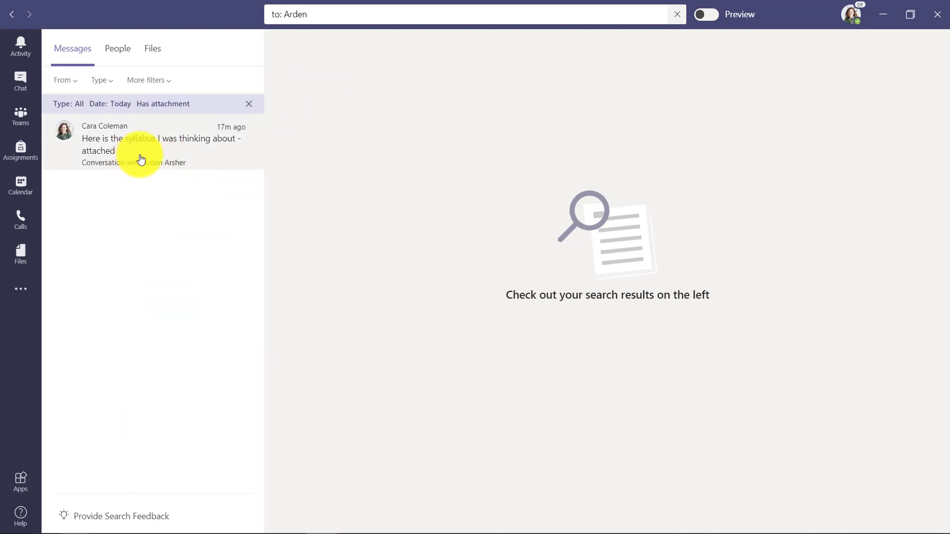
{"action": "mouse_move", "coordinate": [172, 153]}
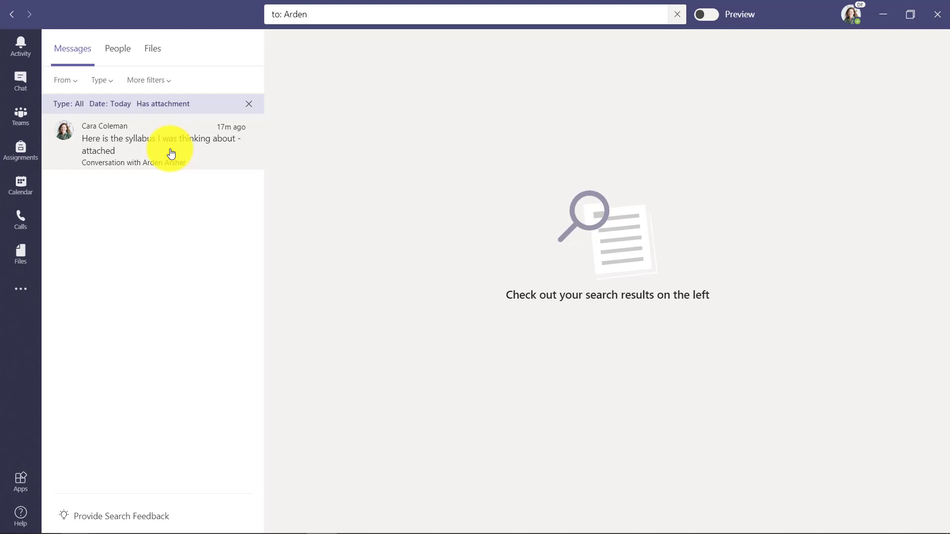
- Open the chat containing 'Here is the syllabus I was thinking about - attached'
{"action": "left_click", "coordinate": [160, 143]}
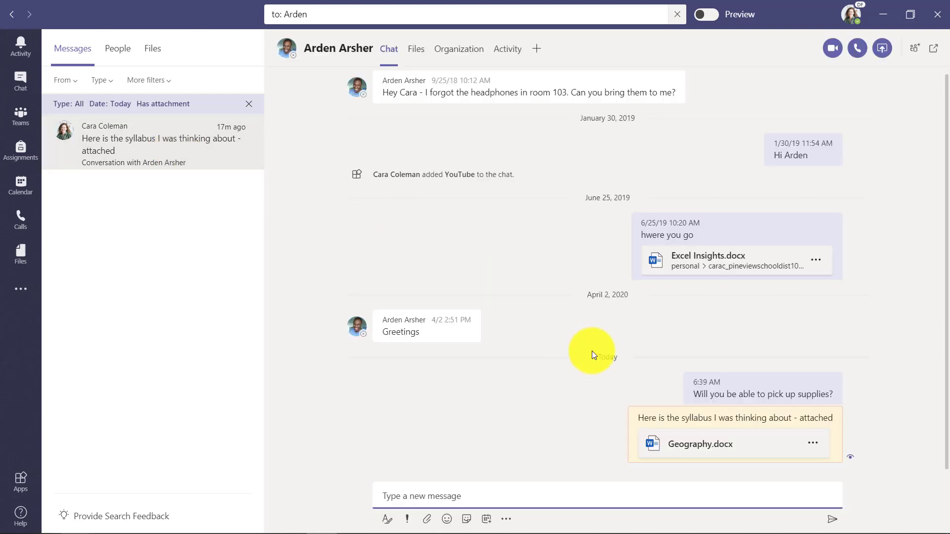
{"action": "mouse_move", "coordinate": [746, 444]}
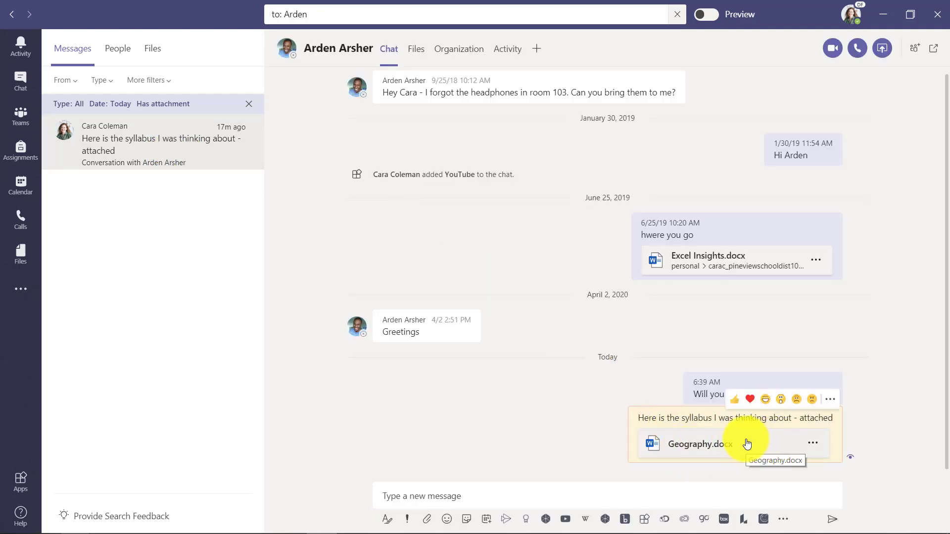
{"action": "mouse_move", "coordinate": [237, 85]}
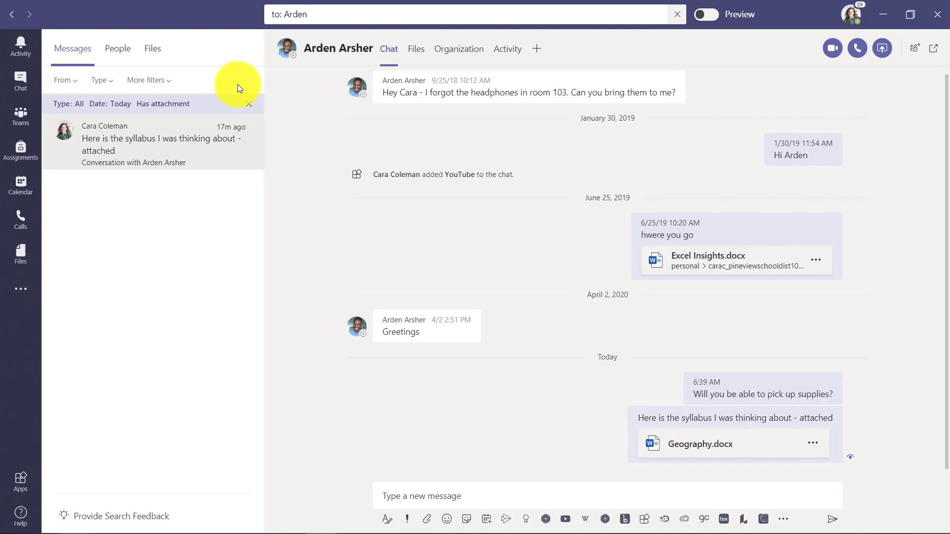
{"action": "mouse_move", "coordinate": [309, 115]}
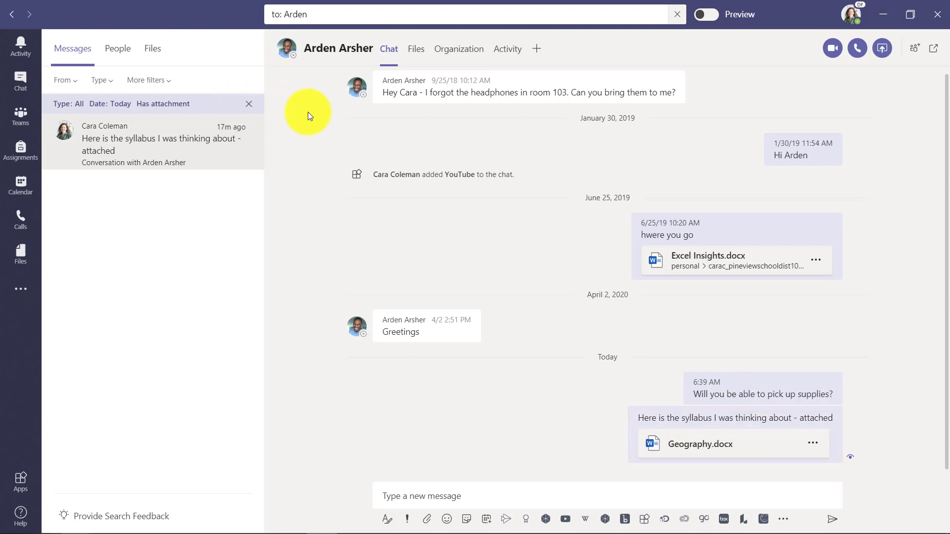
{"action": "mouse_move", "coordinate": [249, 35]}
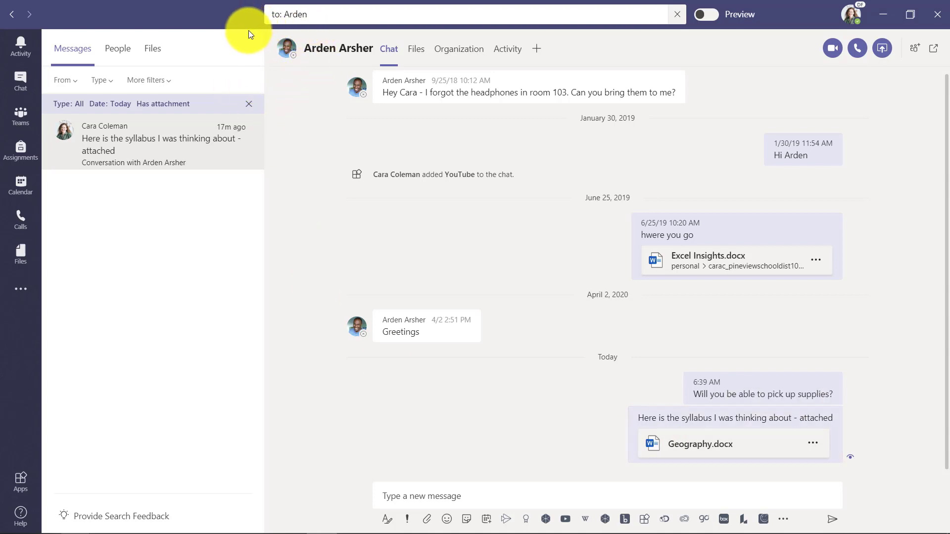